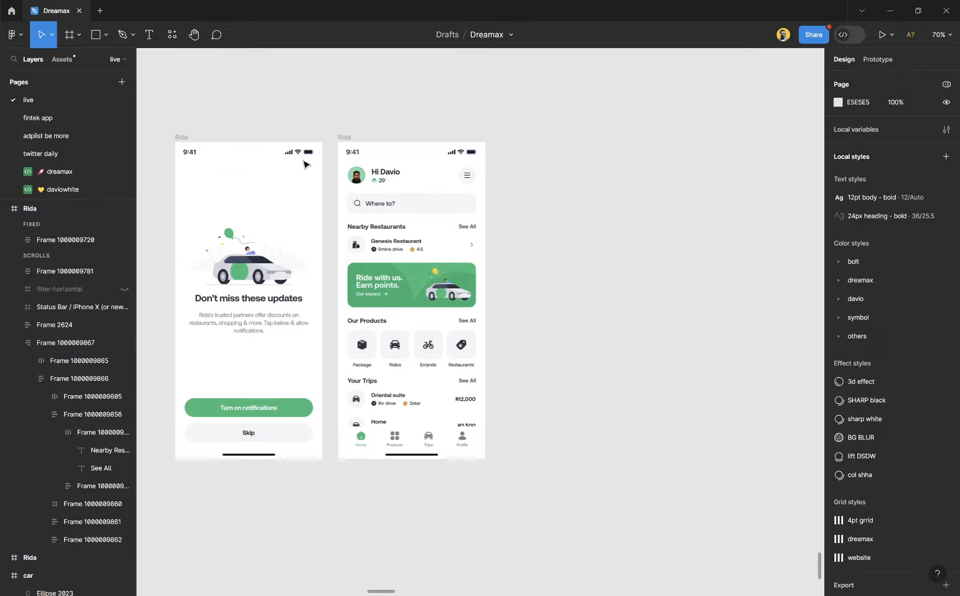
Step: Create a 1080×1080 Instagram post frame from the Social media presets
click(69, 34)
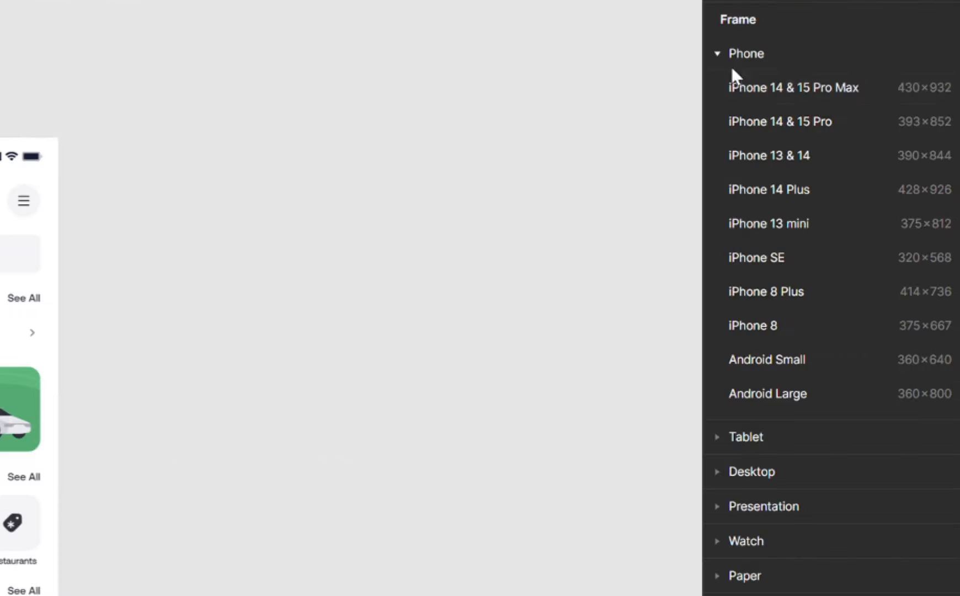
click(746, 53)
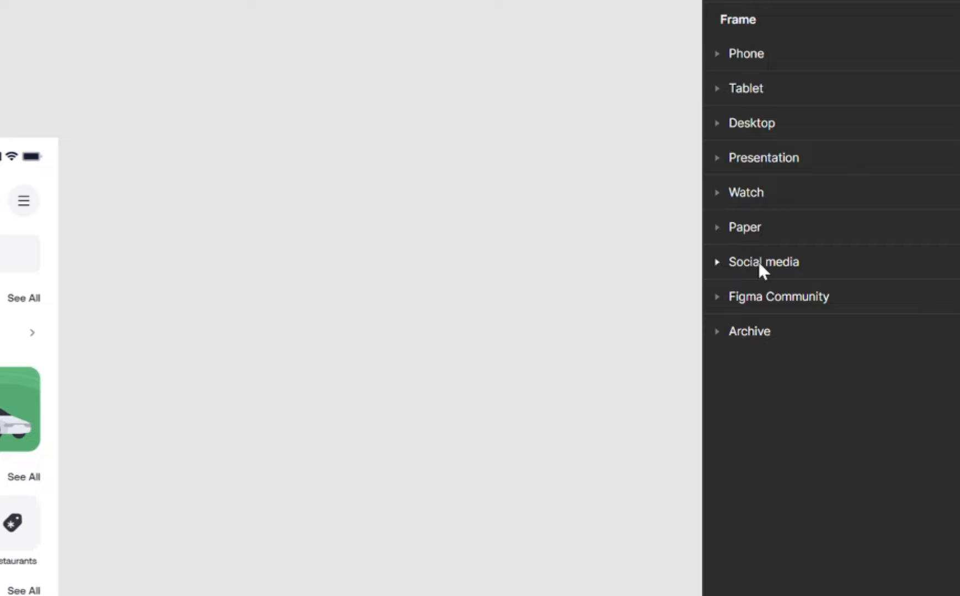
click(762, 262)
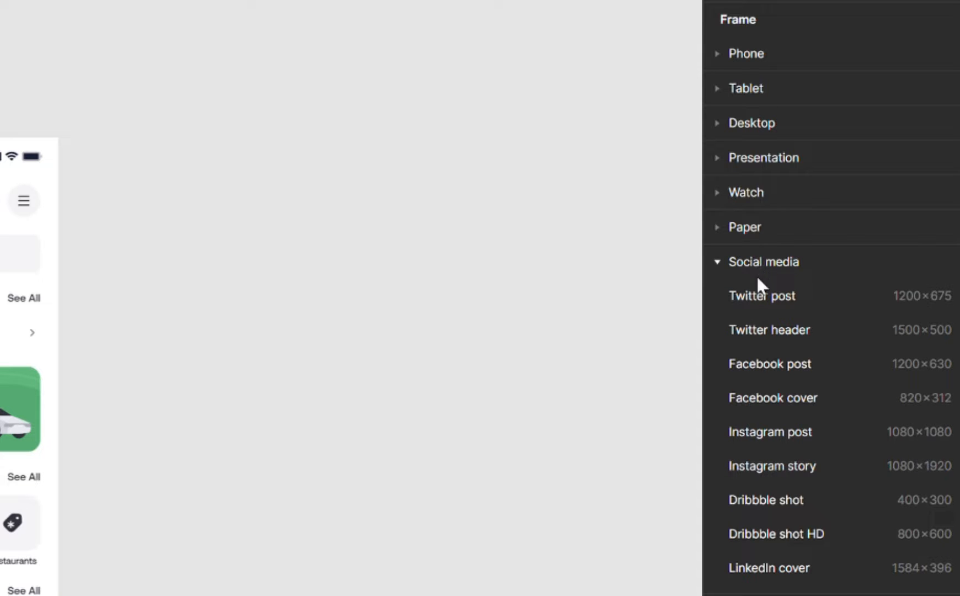
mouse_move(866, 432)
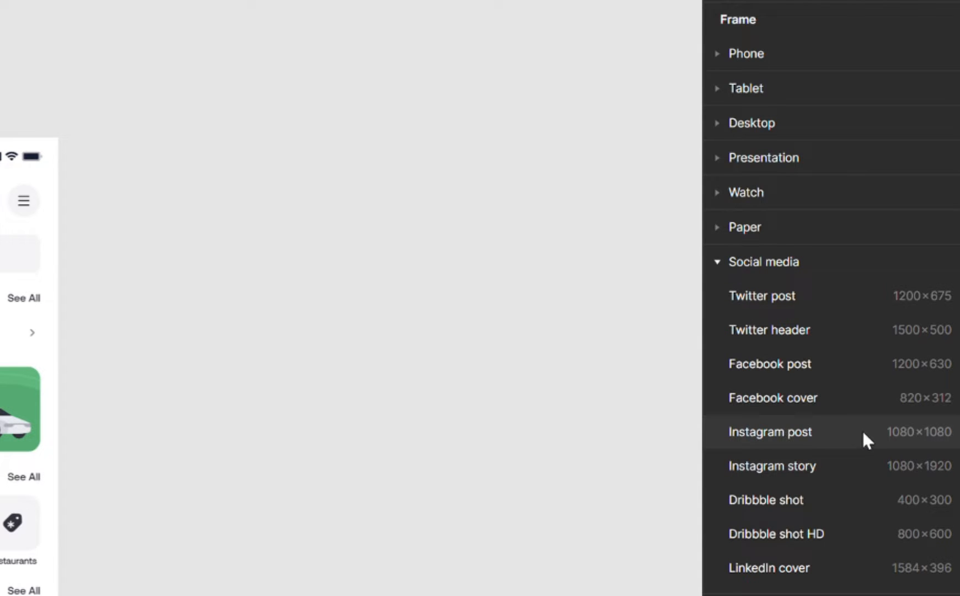
click(769, 432)
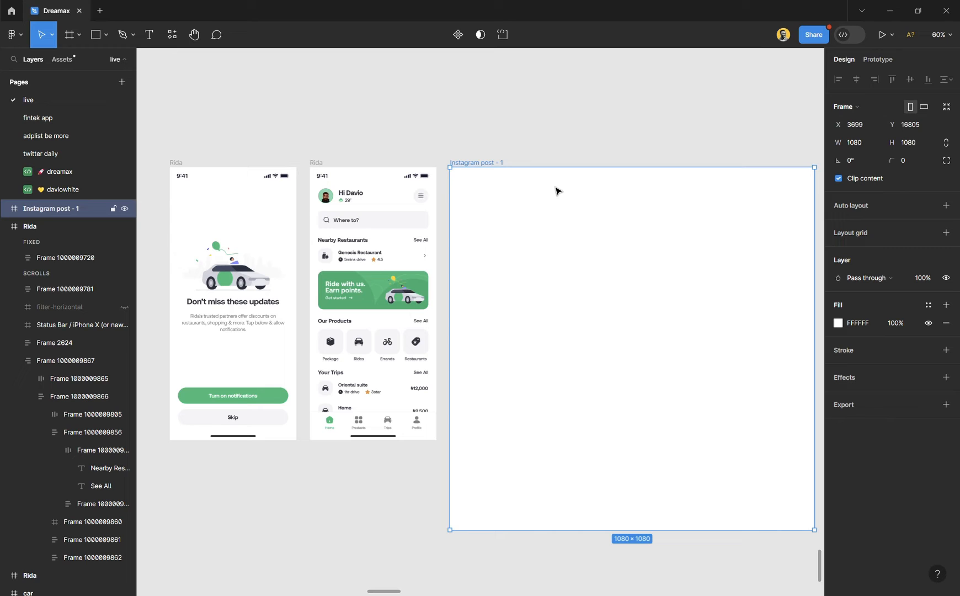
mouse_move(602, 231)
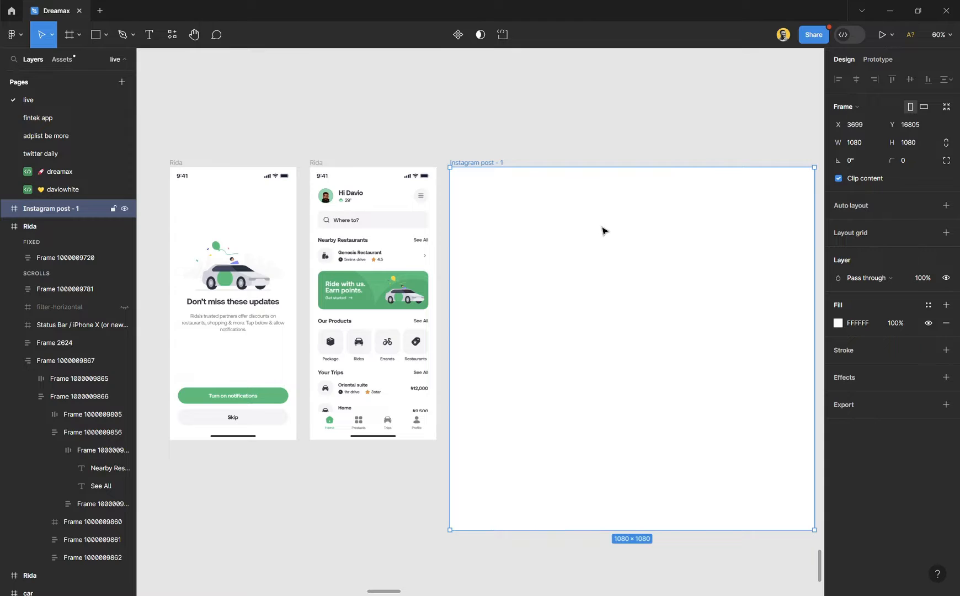
mouse_move(490, 167)
text(twiiter)
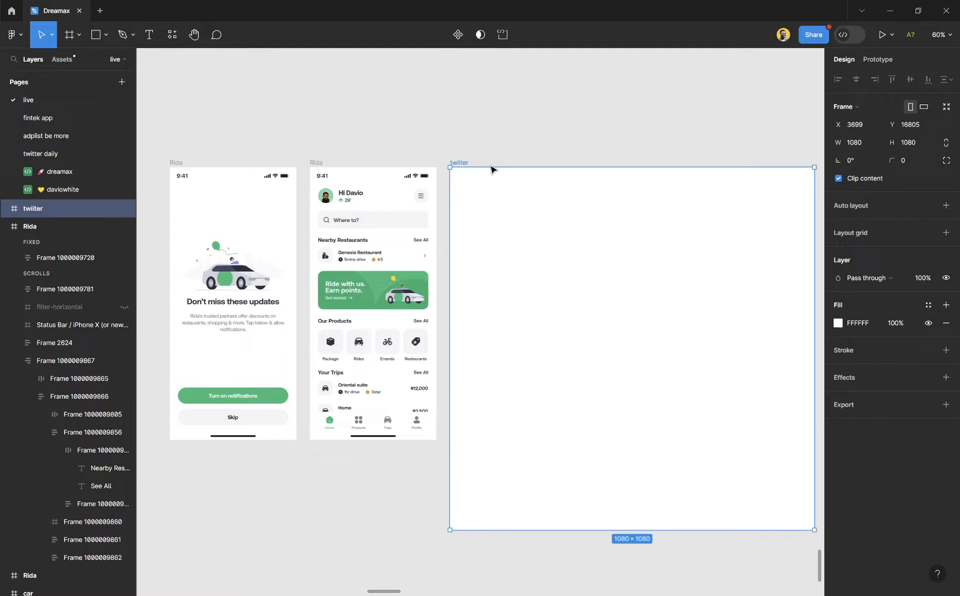
mouse_move(658, 314)
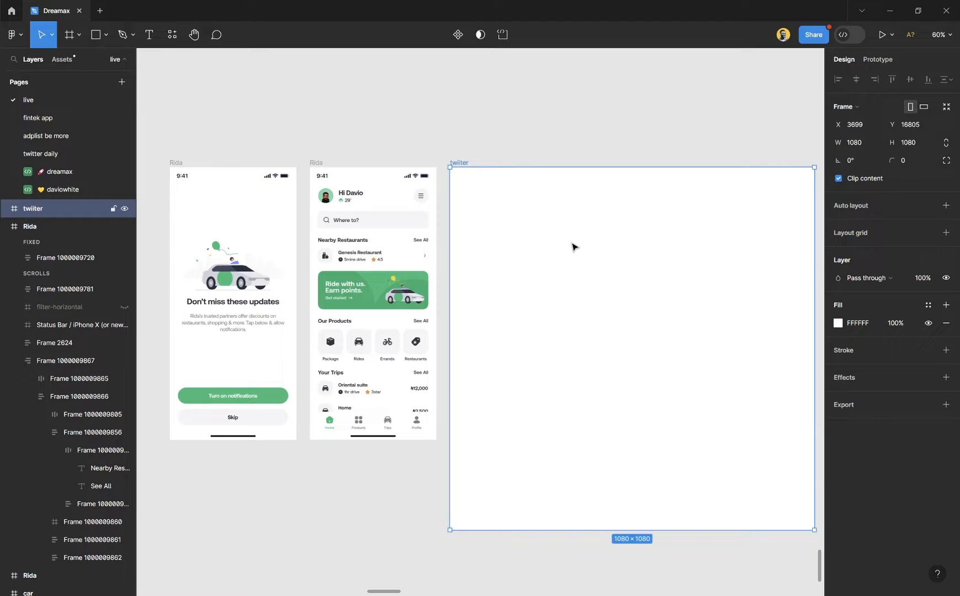
mouse_move(543, 236)
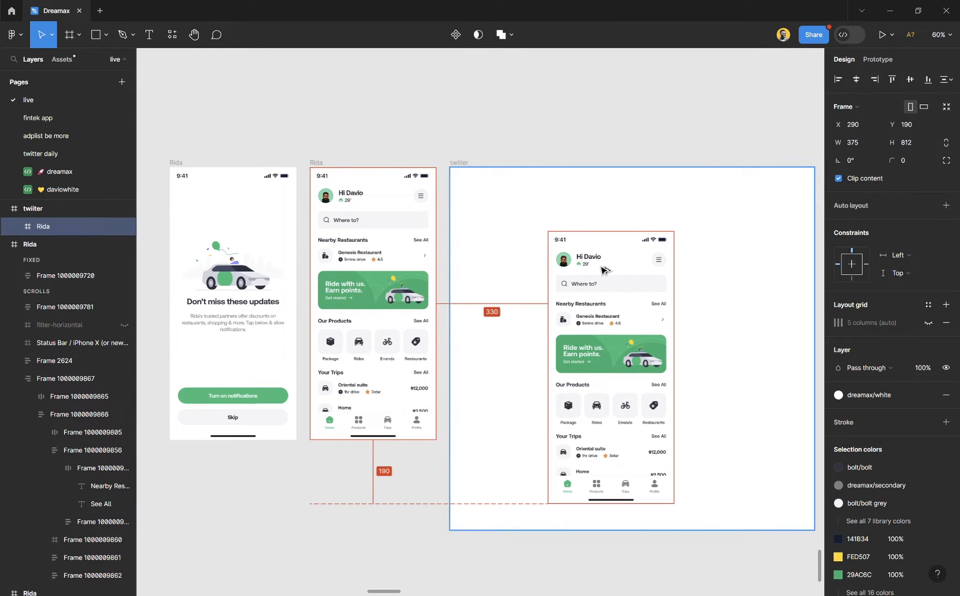
Step: Duplicate both Rida app screens into the twiiter frame side by side
click(697, 107)
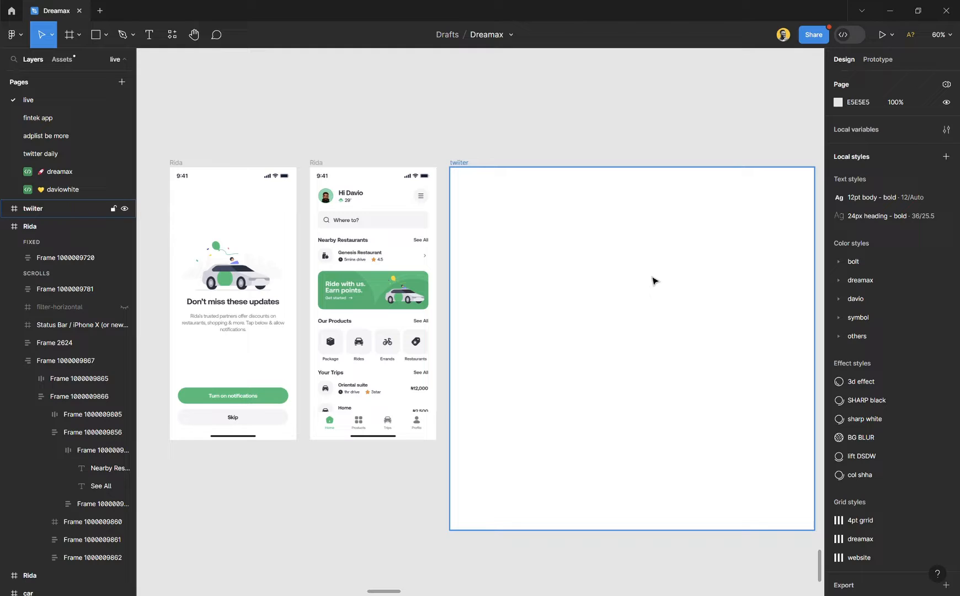
mouse_move(461, 187)
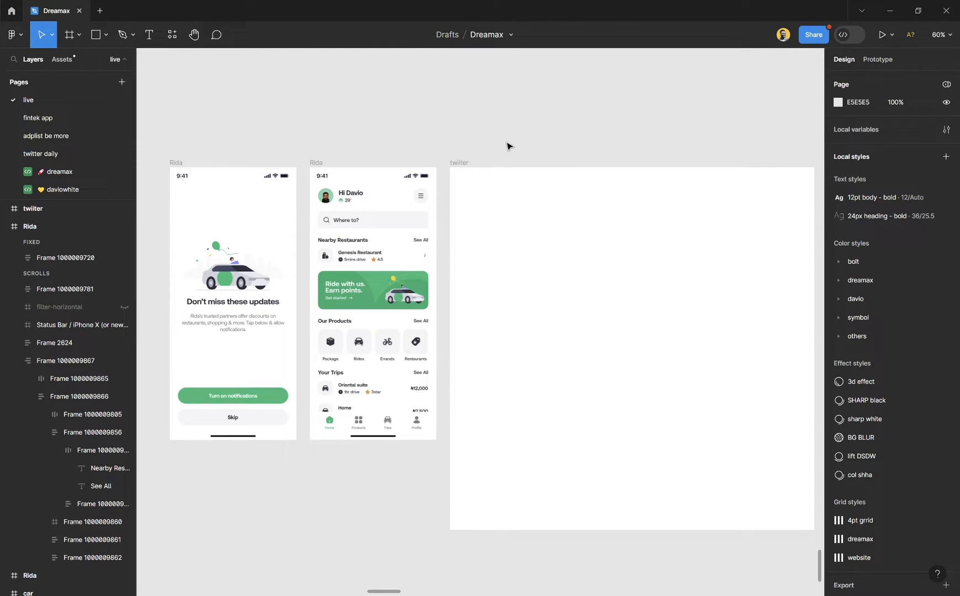
mouse_move(459, 145)
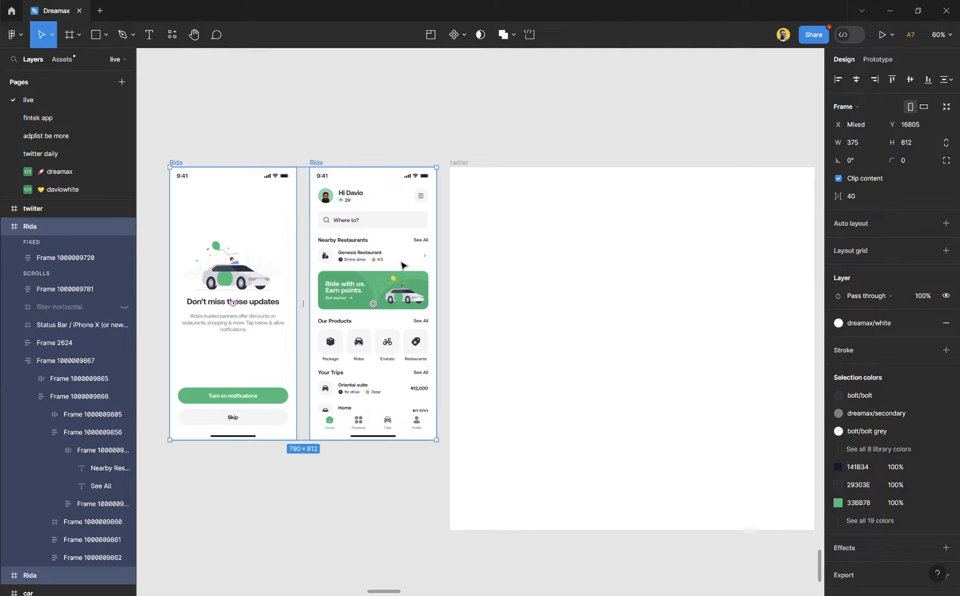
mouse_move(398, 249)
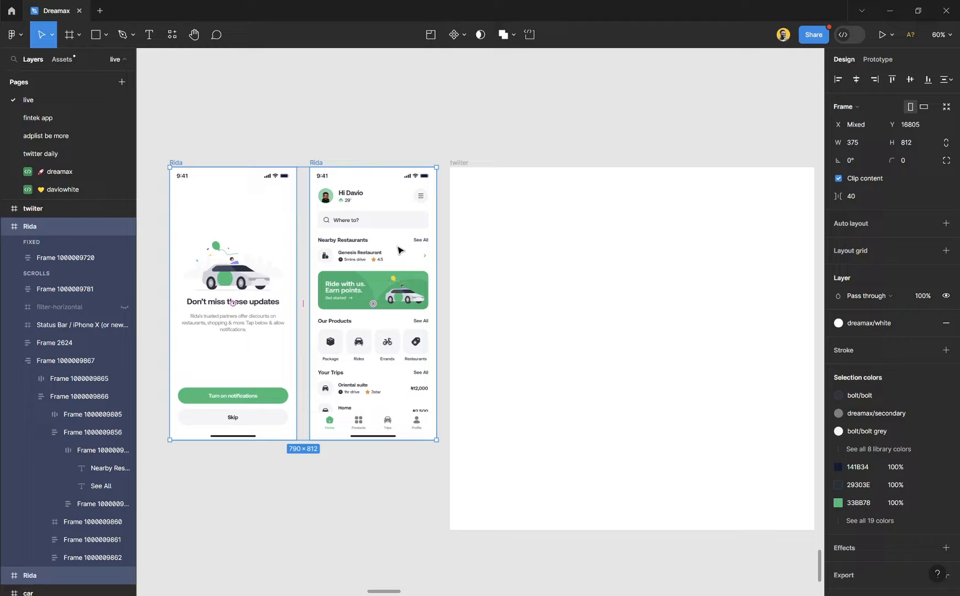
key(ctrl+d)
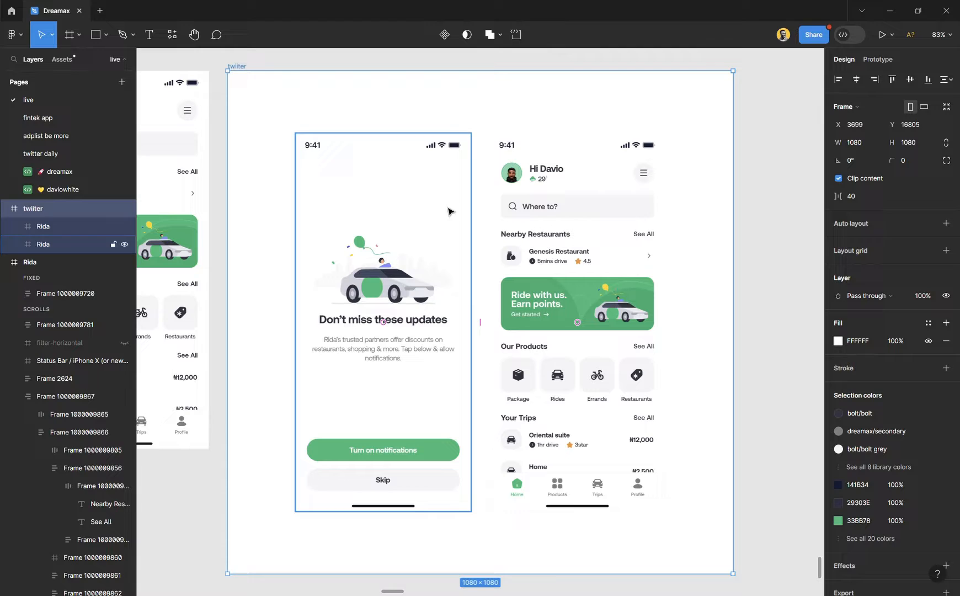
click(778, 199)
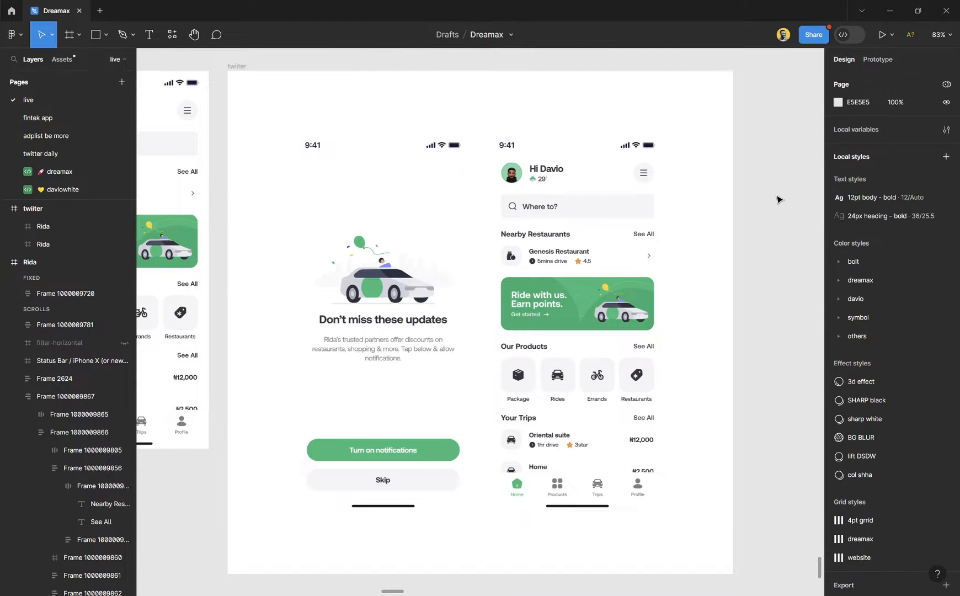
mouse_move(309, 76)
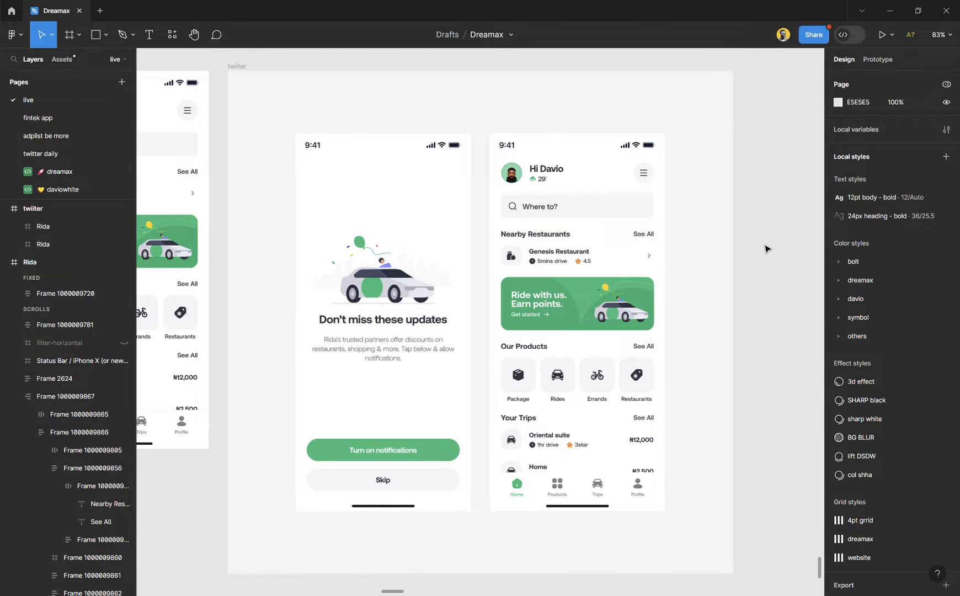
mouse_move(270, 78)
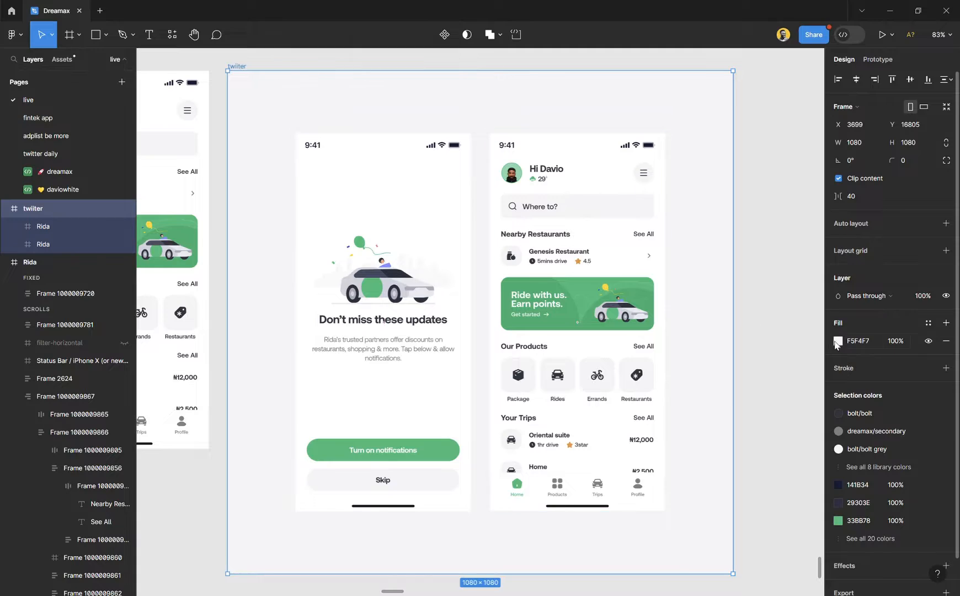
Step: Set the twiiter frame's fill colour to light grey E2E2E2
click(856, 341)
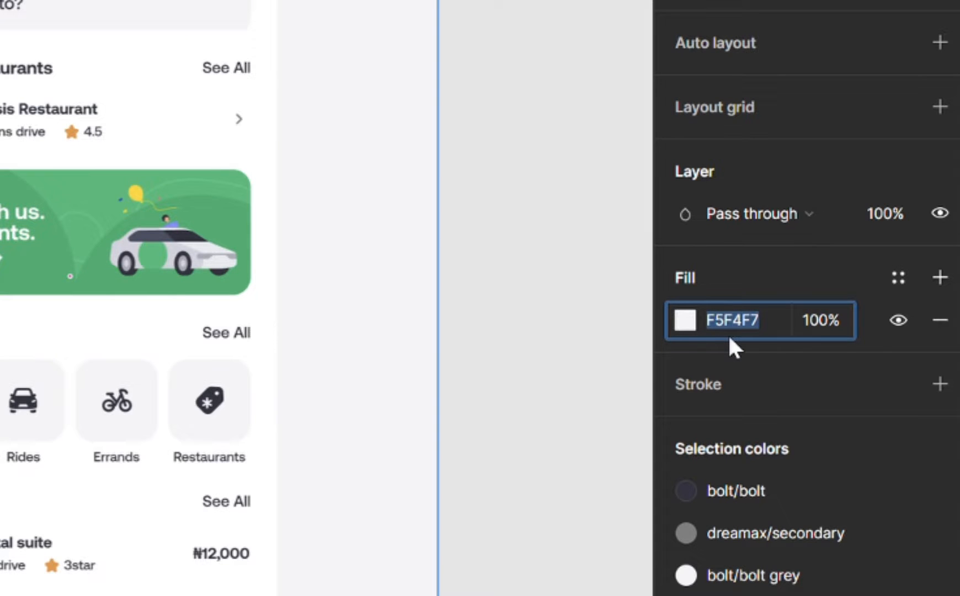
text(e2e2e)
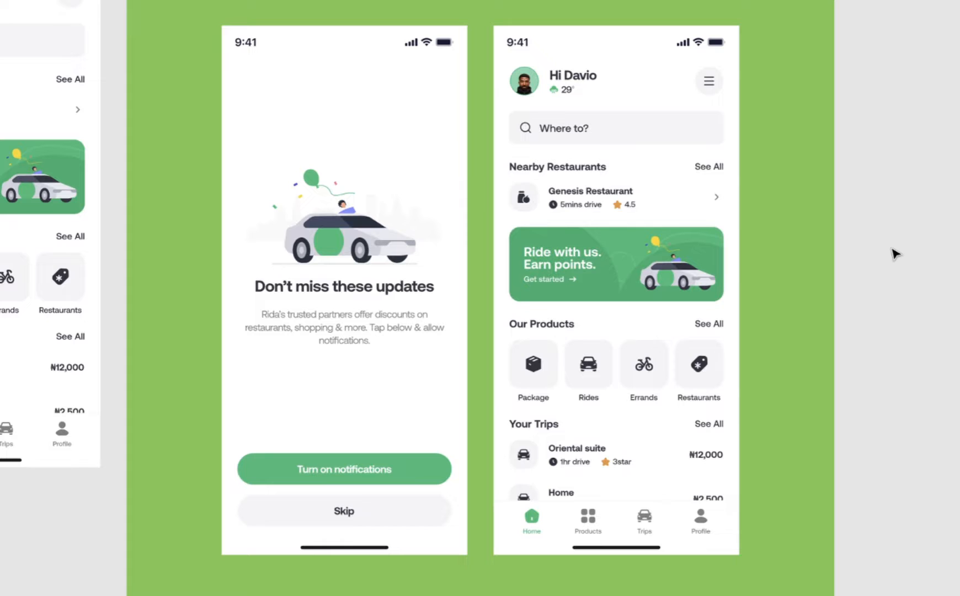
mouse_move(793, 35)
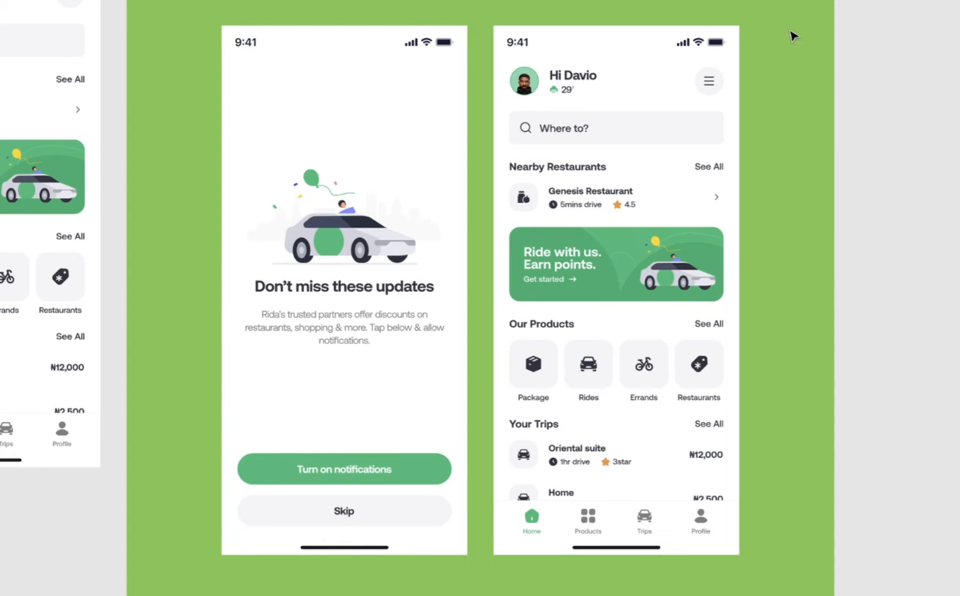
mouse_move(877, 275)
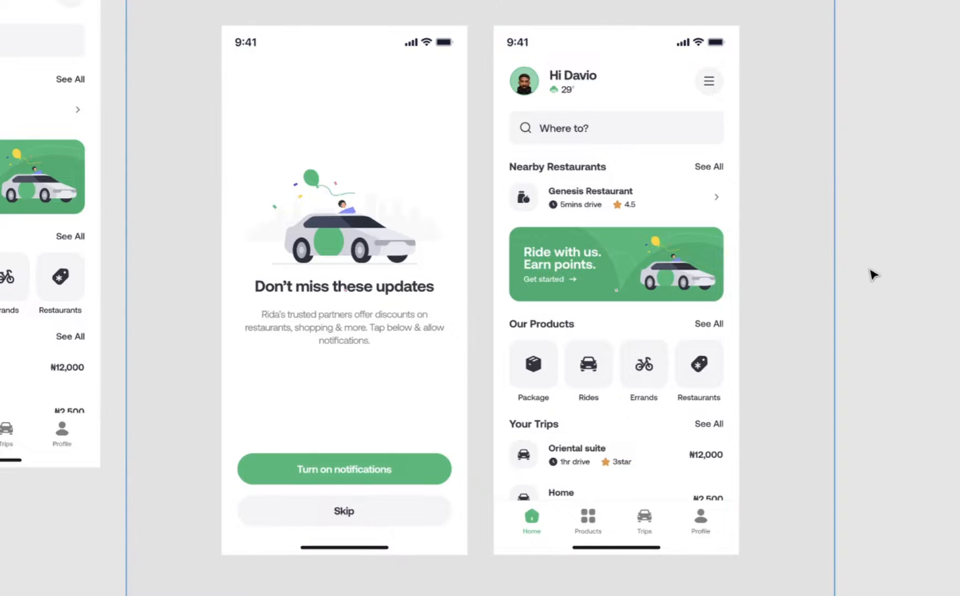
mouse_move(947, 408)
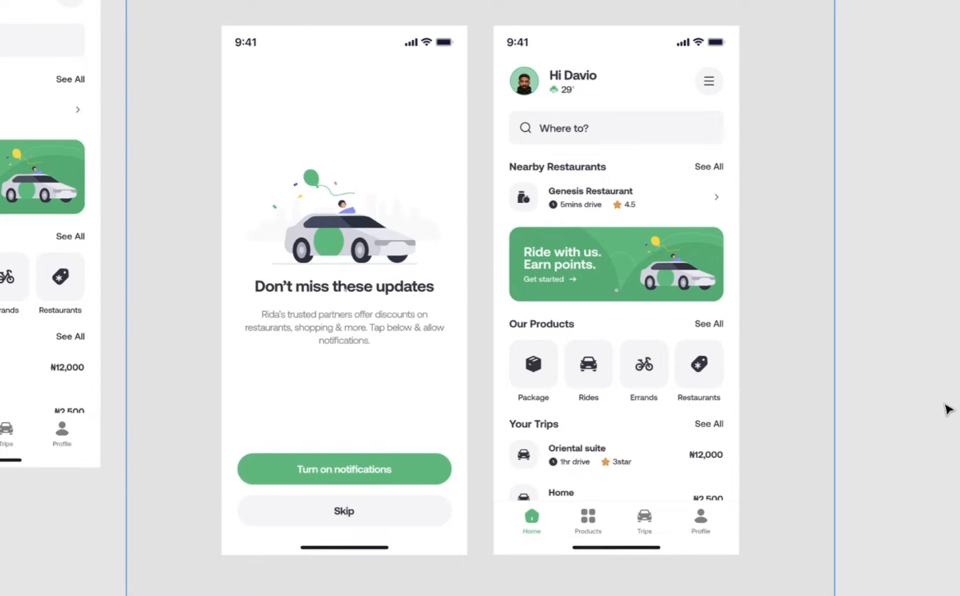
mouse_move(888, 294)
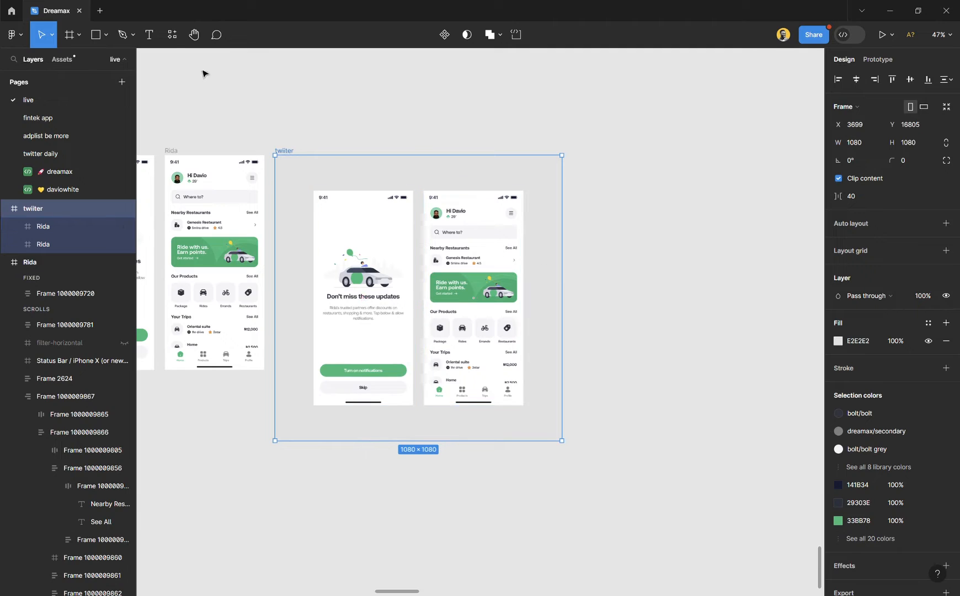
Step: Search the plugin library for "mockup" and launch the Mockup plugin
click(172, 35)
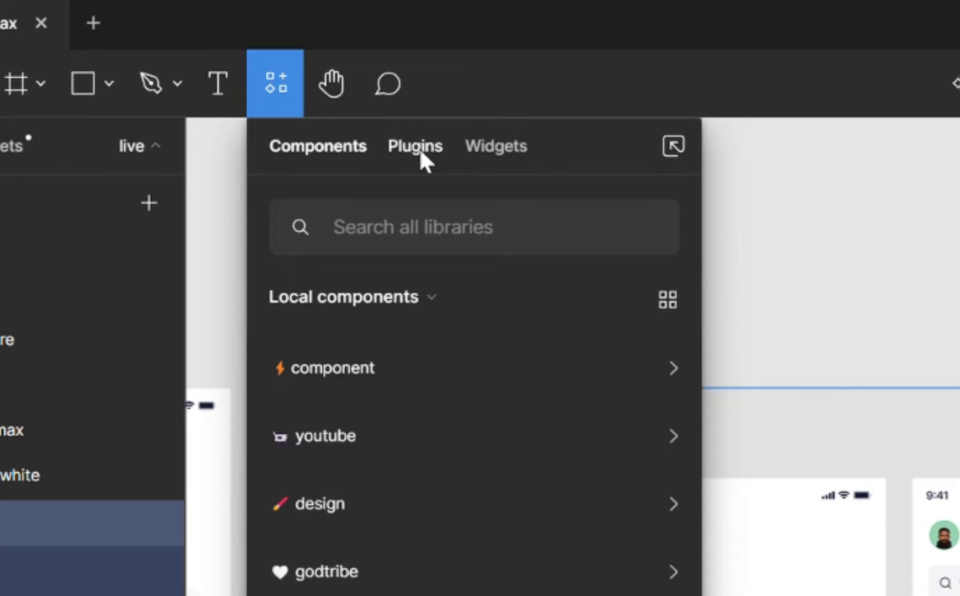
click(415, 145)
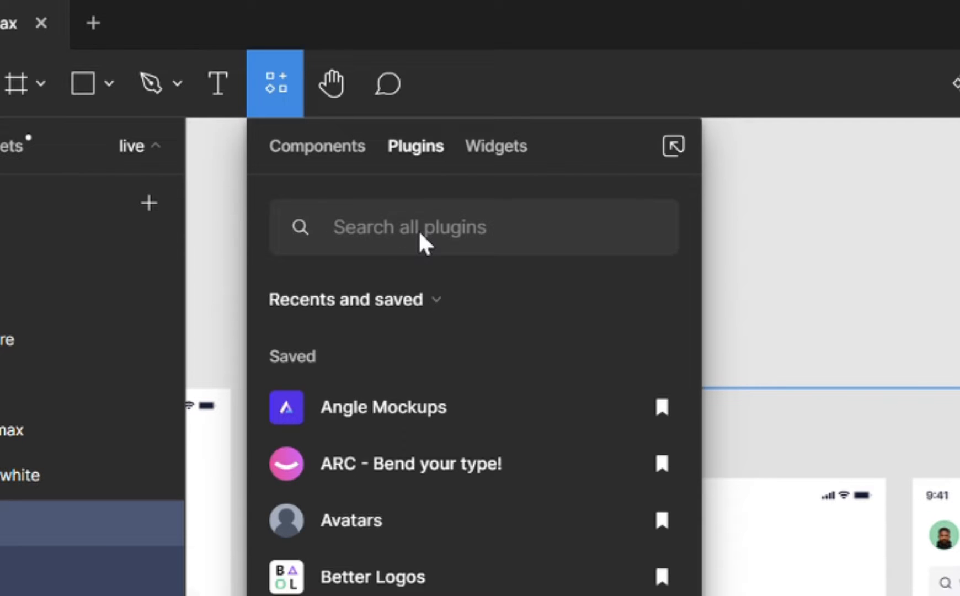
text(m)
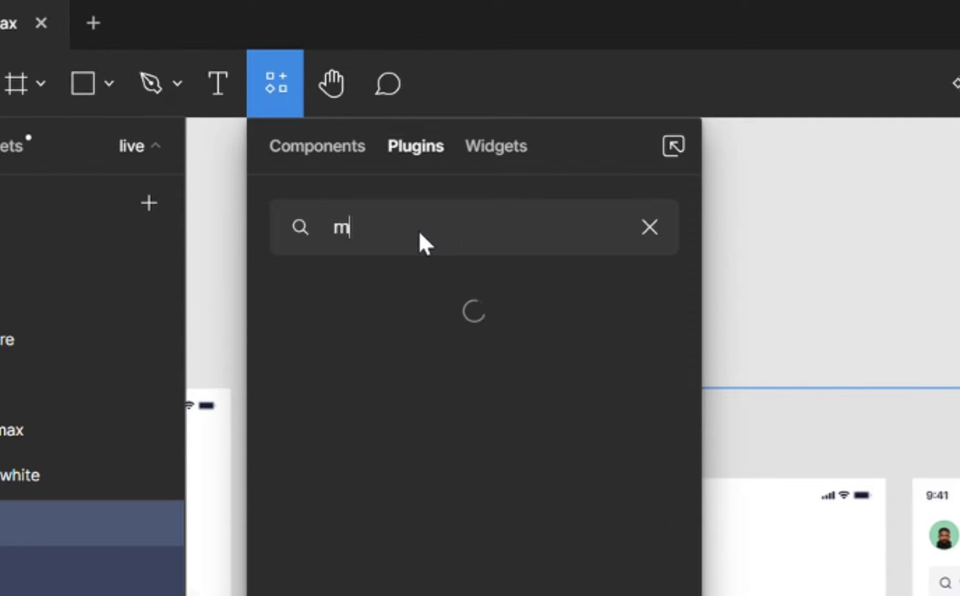
text(ockup)
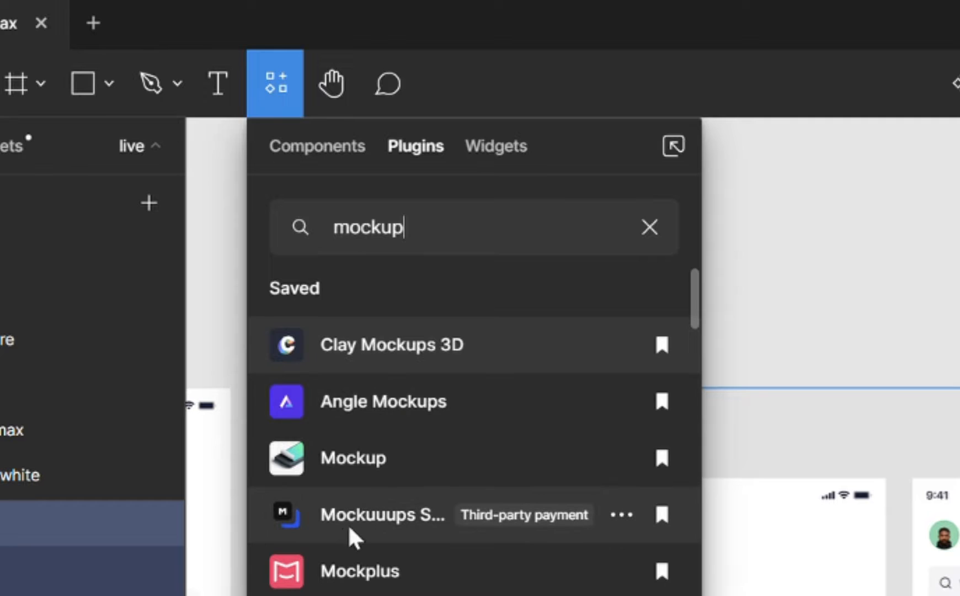
mouse_move(333, 475)
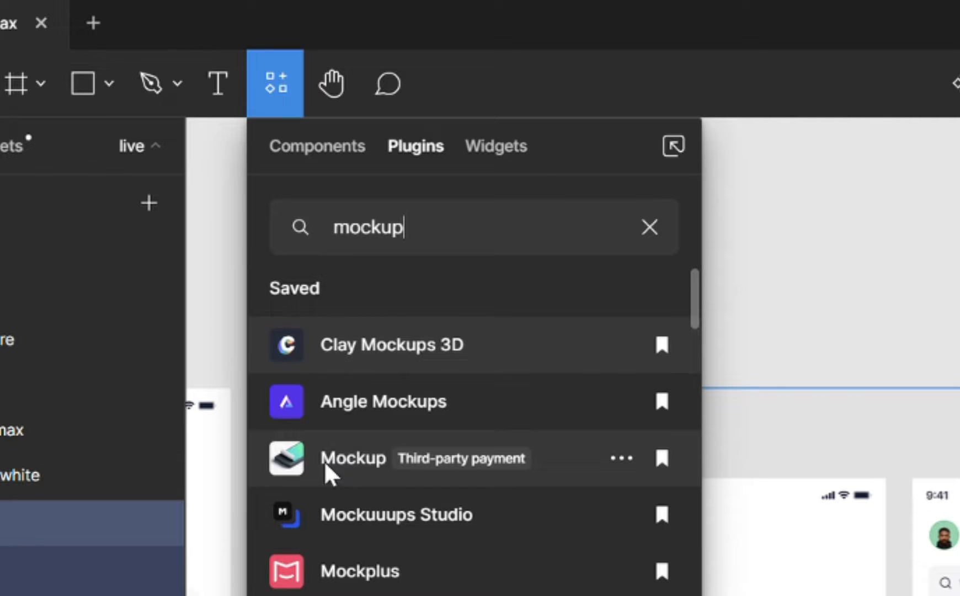
mouse_move(401, 526)
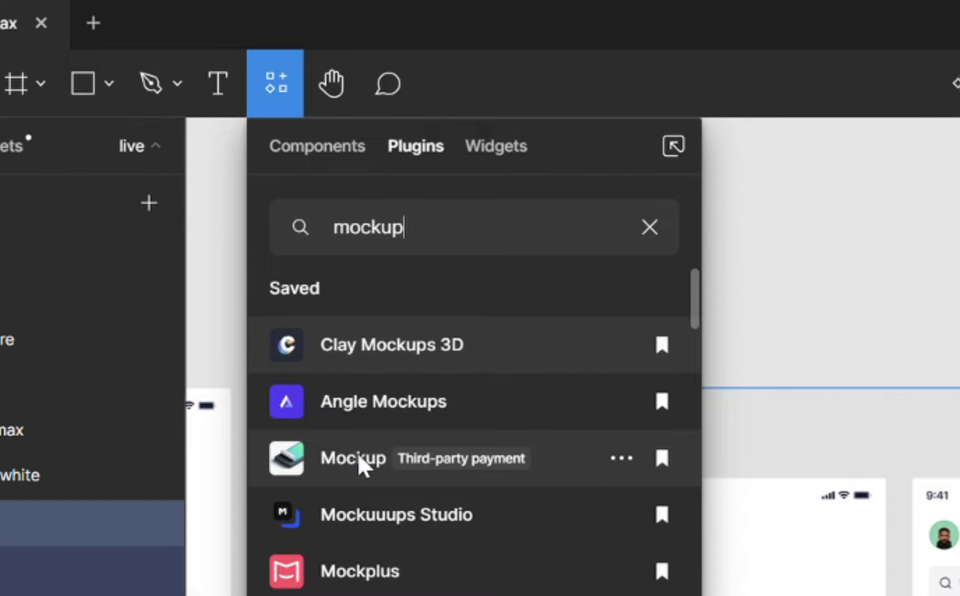
click(353, 458)
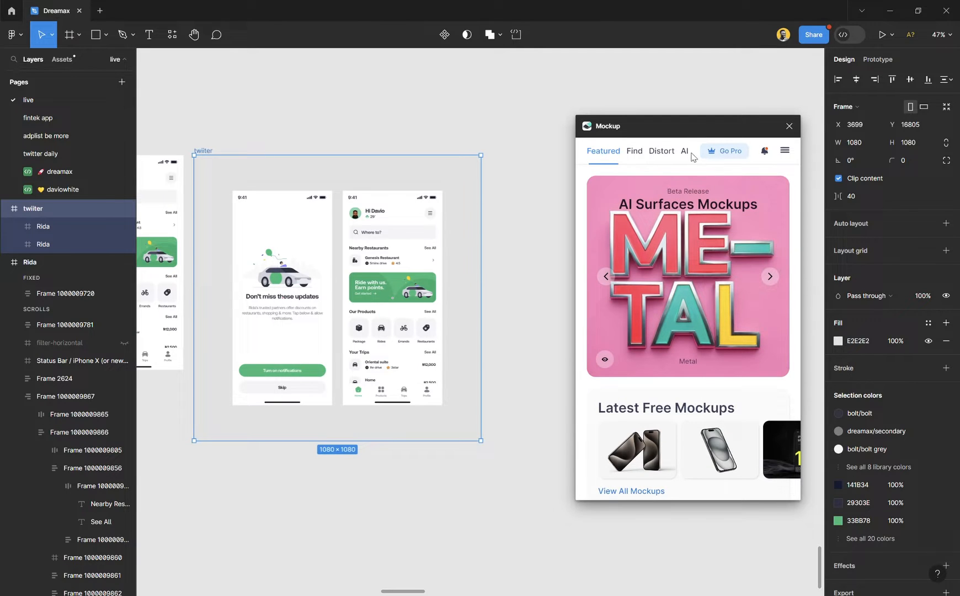
Step: Scroll the Mockup plugin's free mockups down to the dark iPhone 15 Pro
scroll(down, 3)
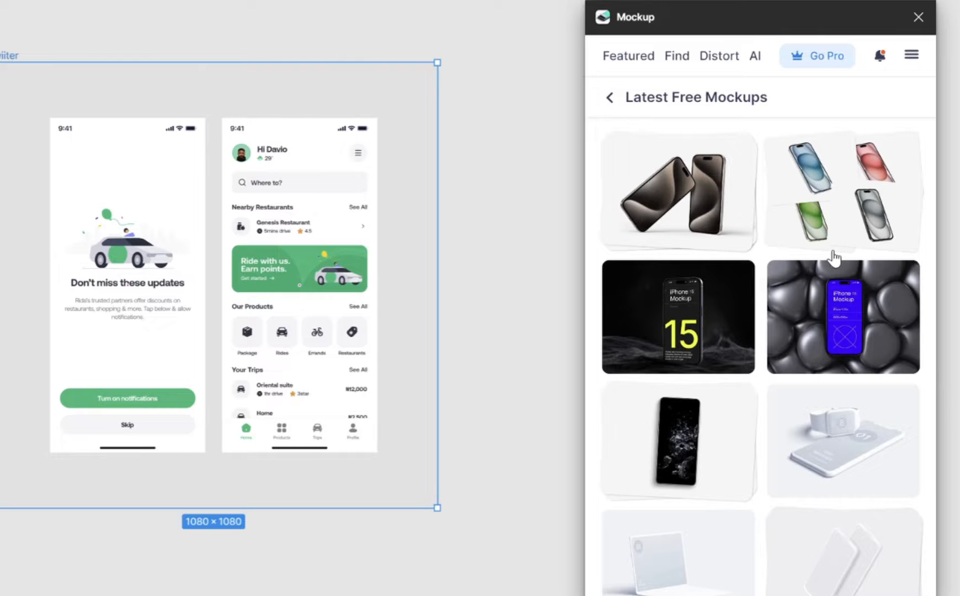
scroll(down, 3)
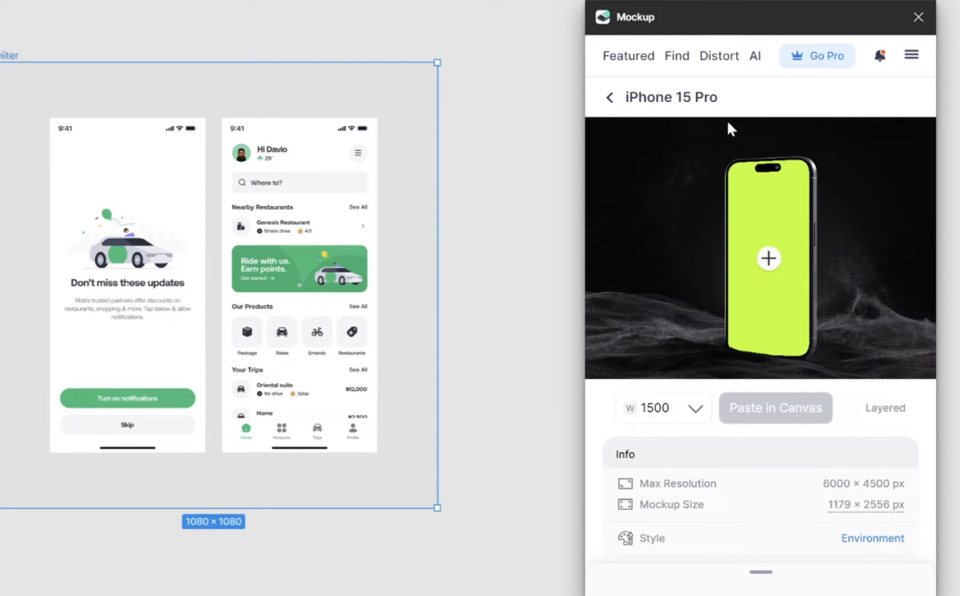
mouse_move(494, 202)
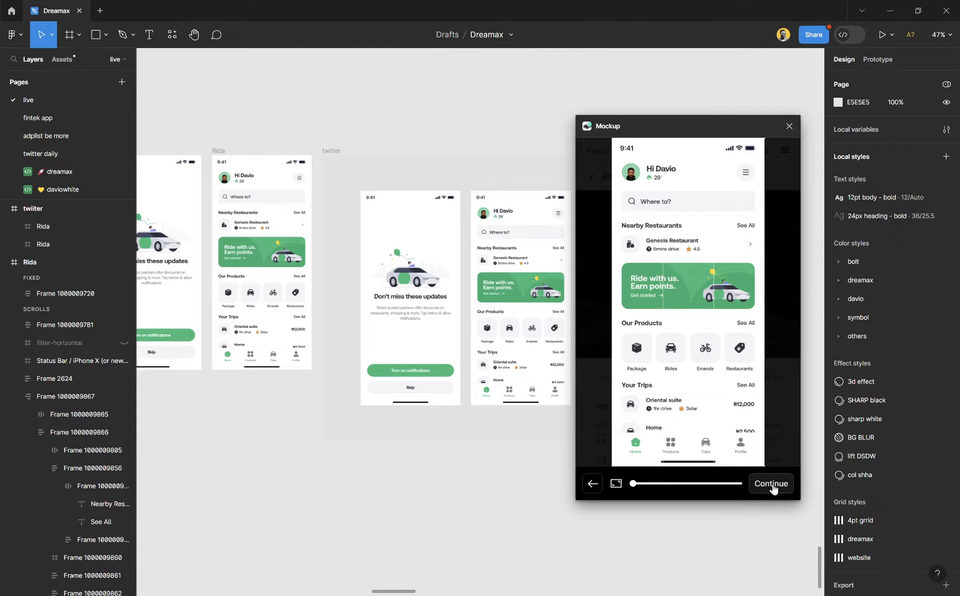
Step: Confirm placing the Hi Davio home screen into the iPhone 15 Pro mockup
click(770, 483)
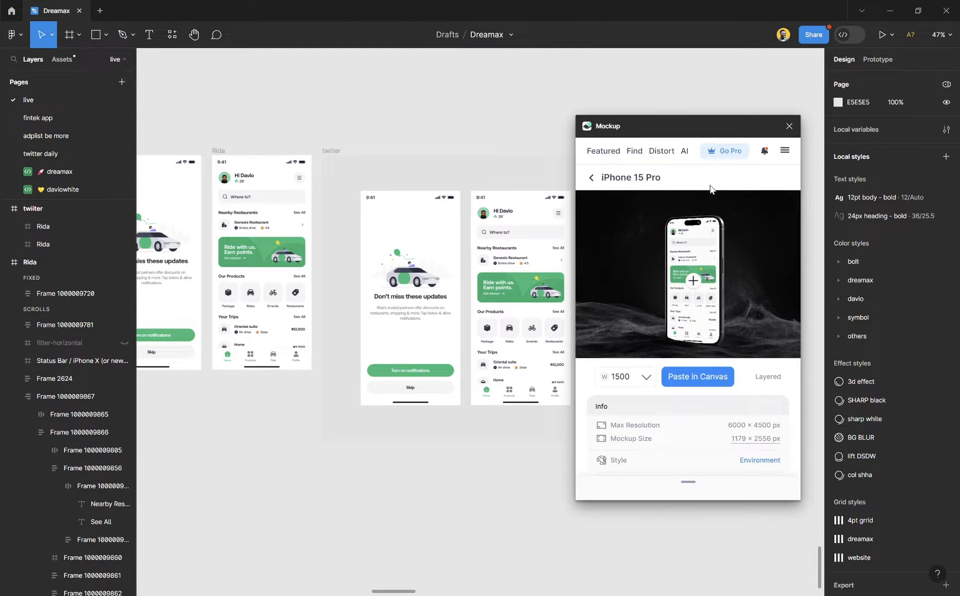
mouse_move(490, 115)
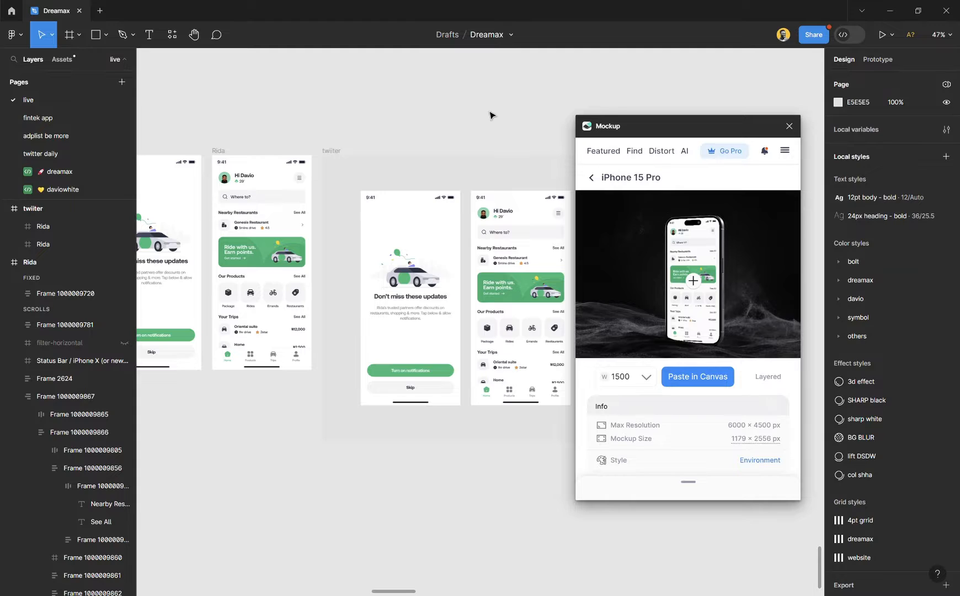
mouse_move(696, 376)
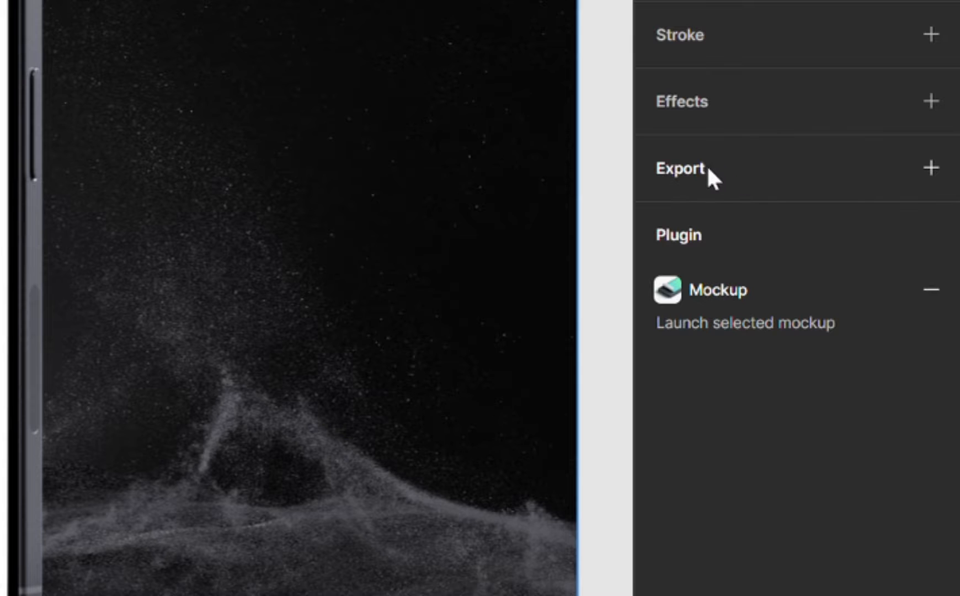
Step: Add a 1x PNG export setting to the iPhone 15 Pro mockup frame
click(930, 165)
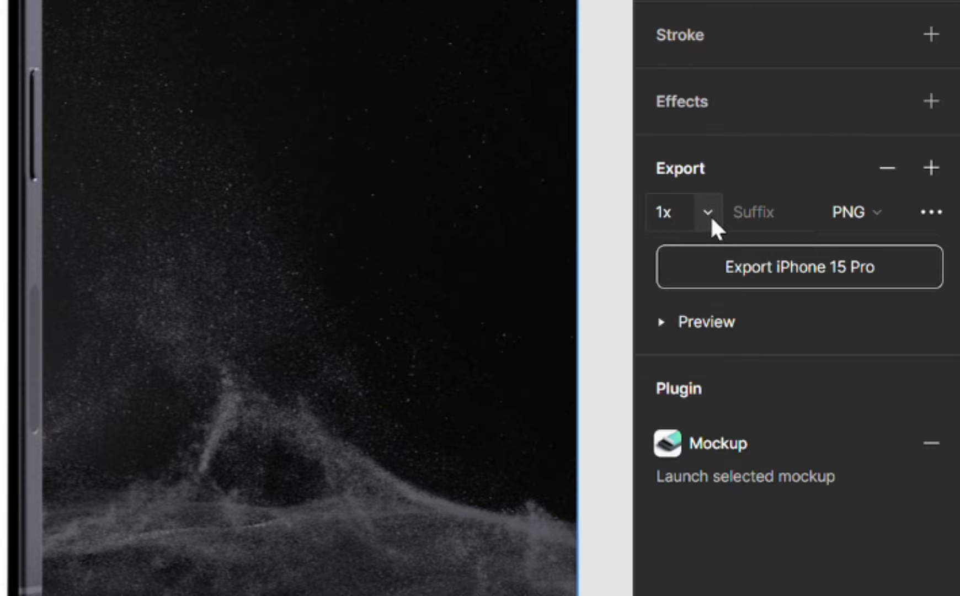
click(698, 213)
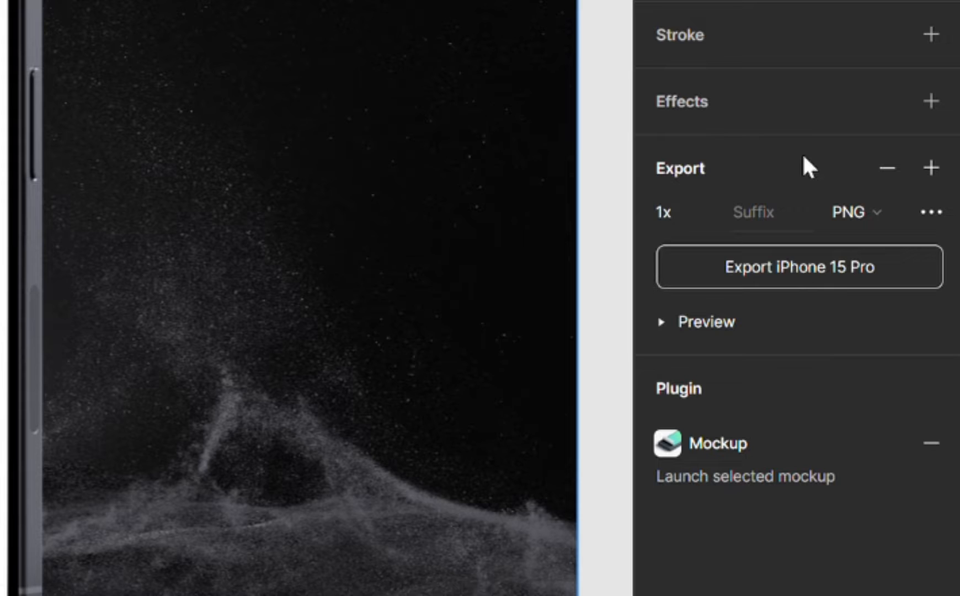
click(770, 212)
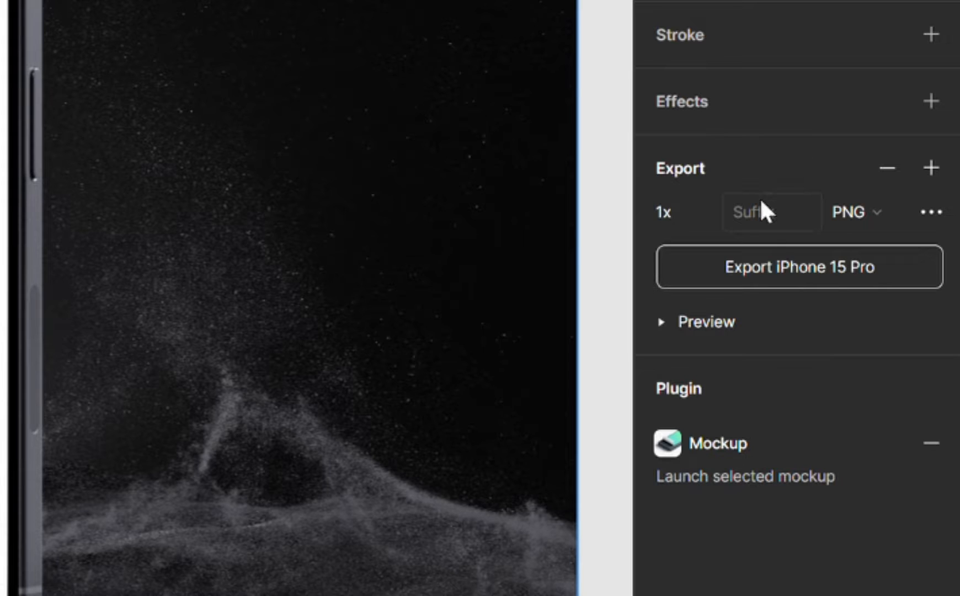
click(662, 213)
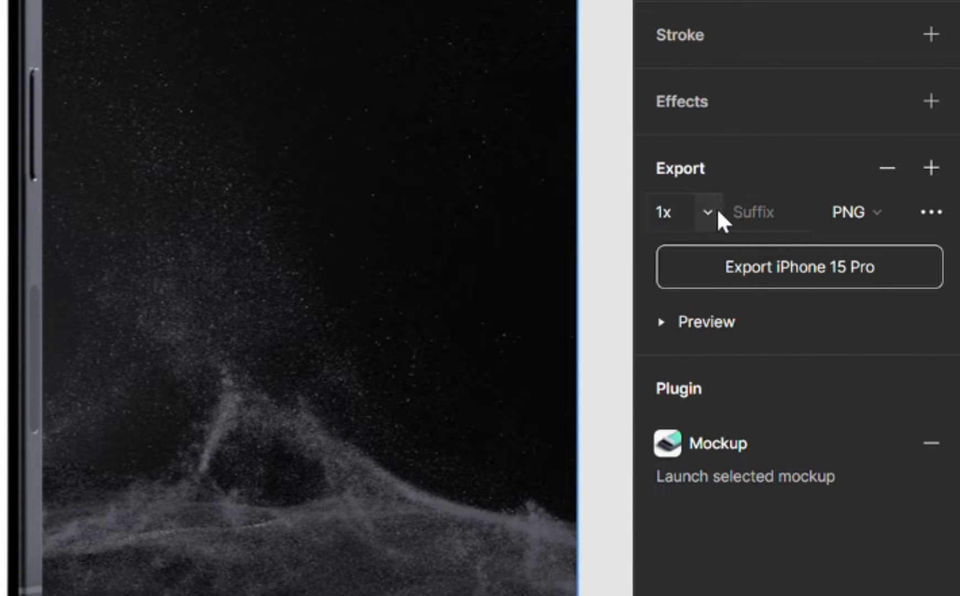
Step: Set the export scale to 4x with the suffix "iphone"
click(682, 213)
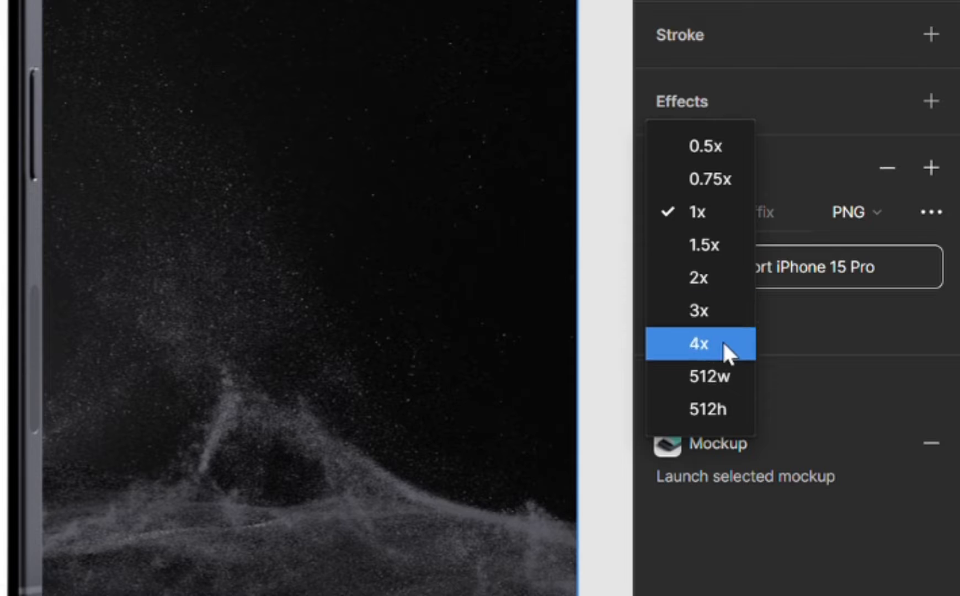
mouse_move(709, 376)
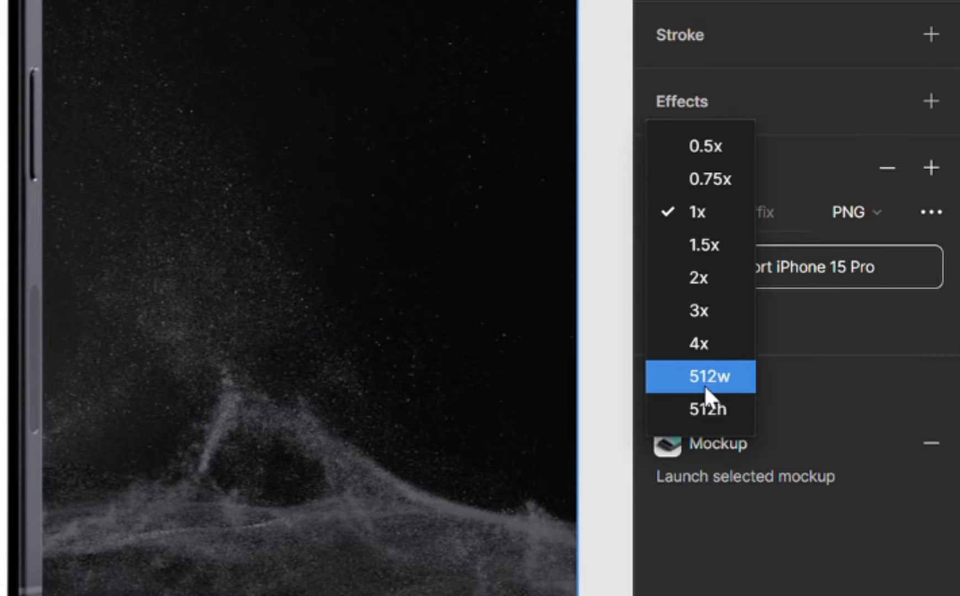
mouse_move(726, 410)
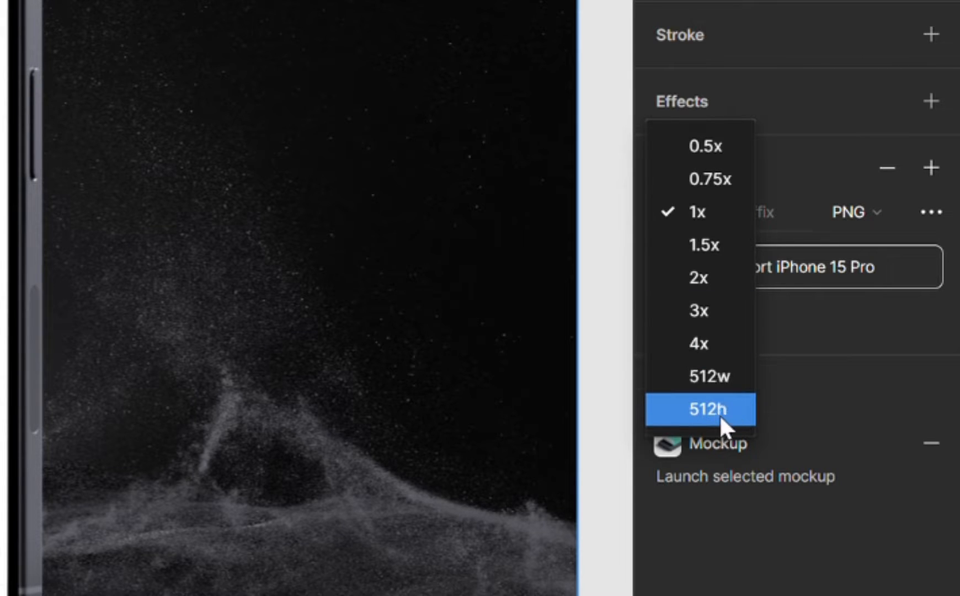
mouse_move(711, 376)
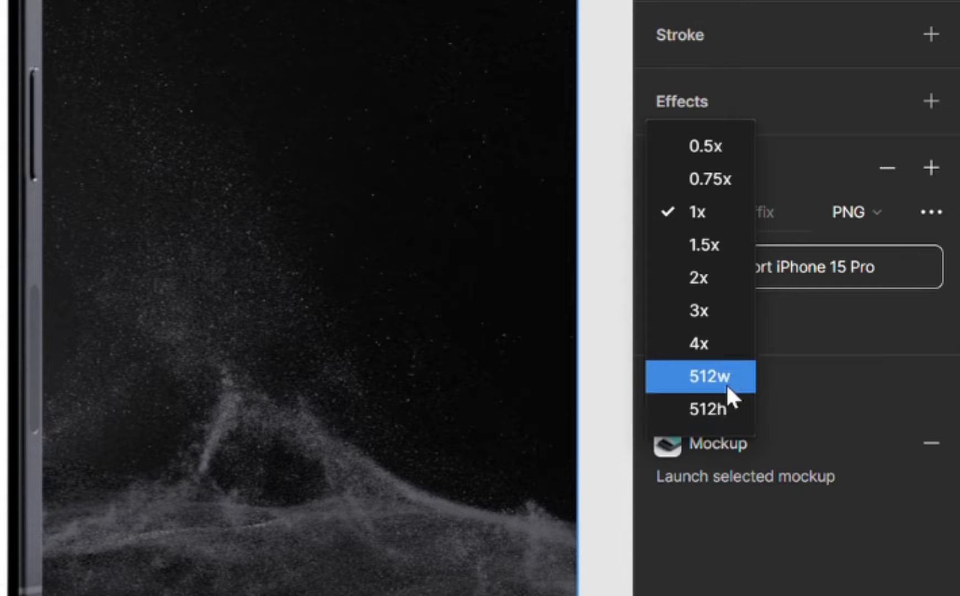
click(696, 343)
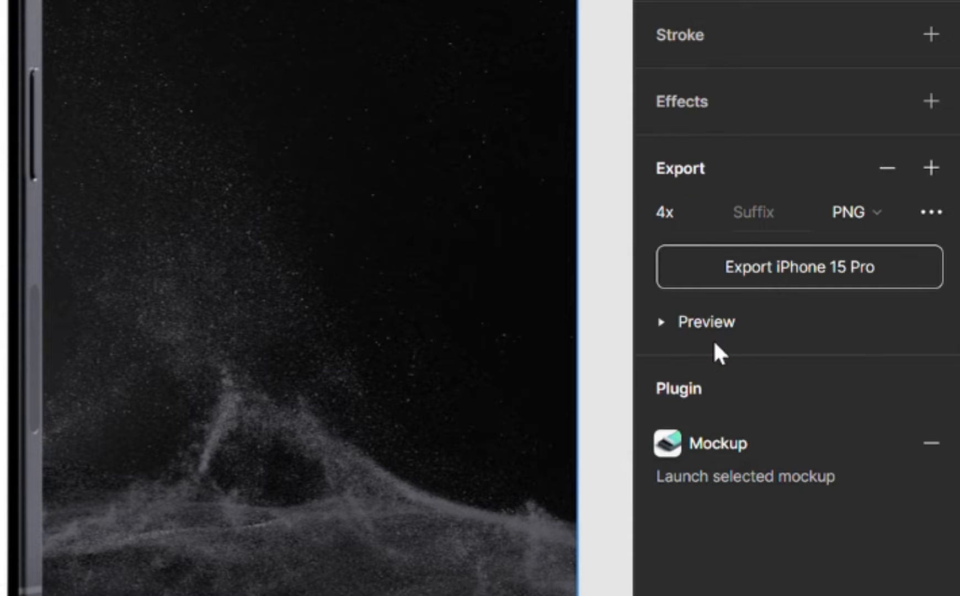
click(768, 212)
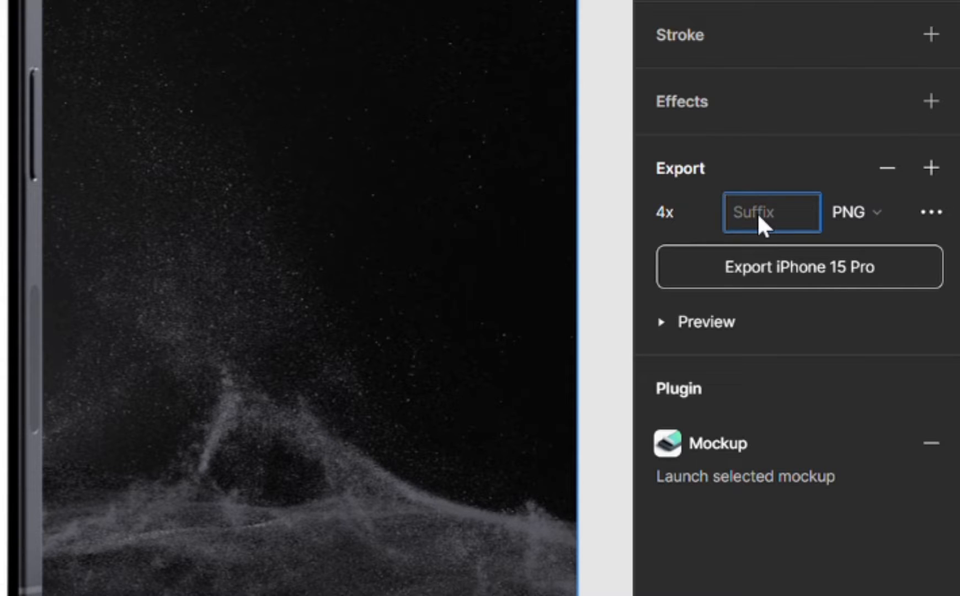
text(iphon)
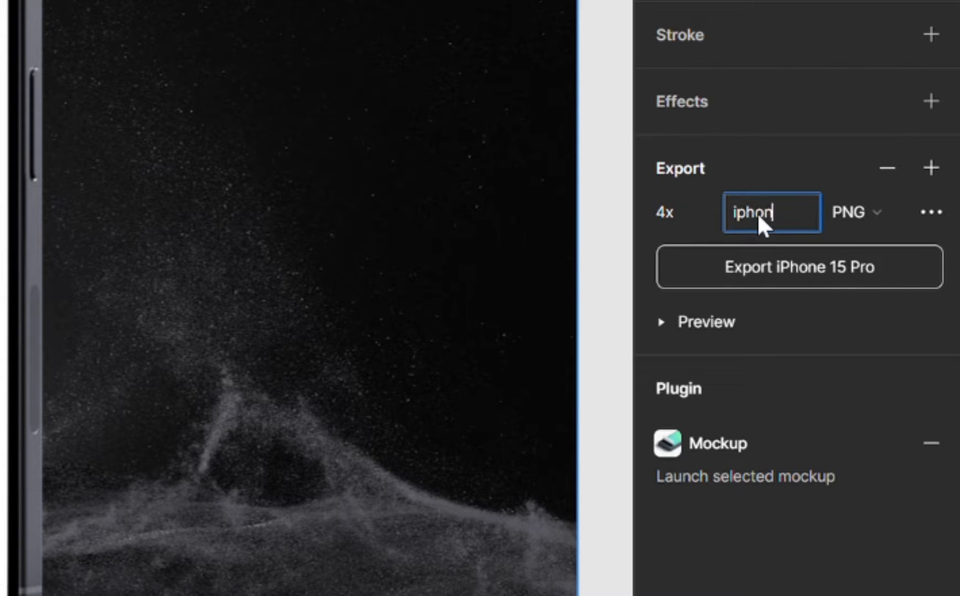
text(e)
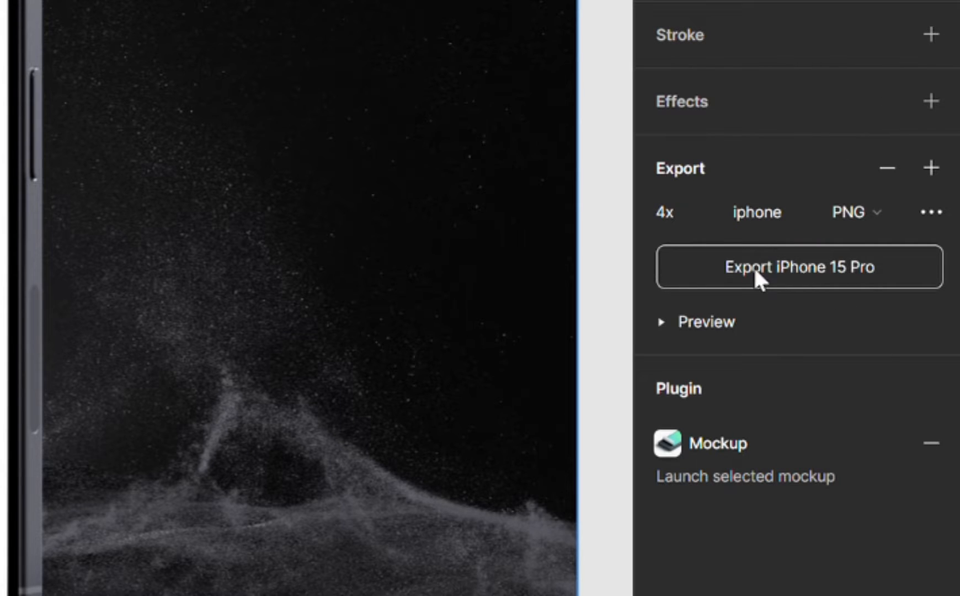
mouse_move(850, 285)
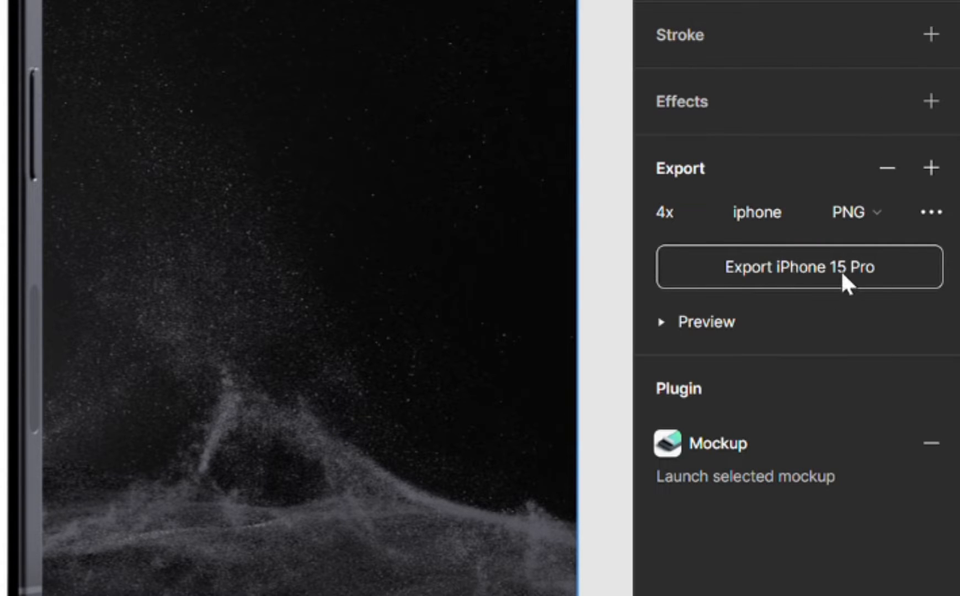